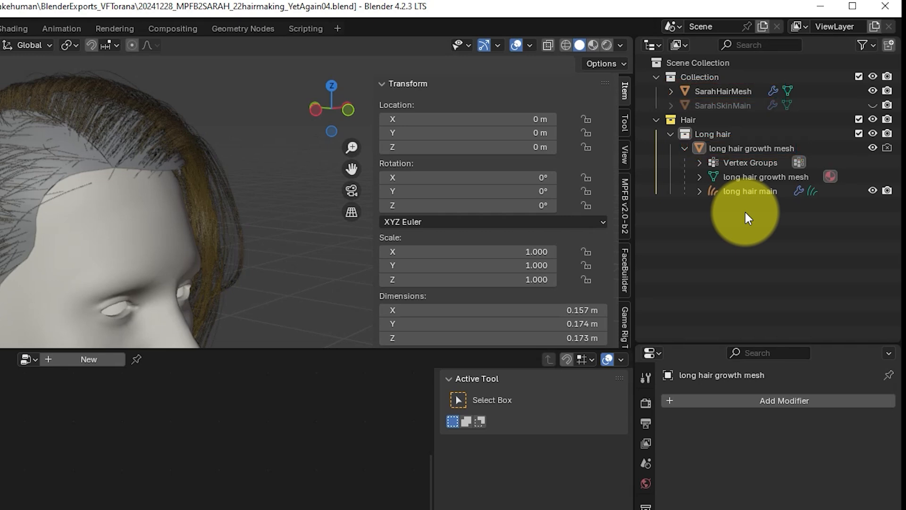
Select long hair main and unlink the old long hair growth mesh from the Long hair collection.
left_click(751, 148)
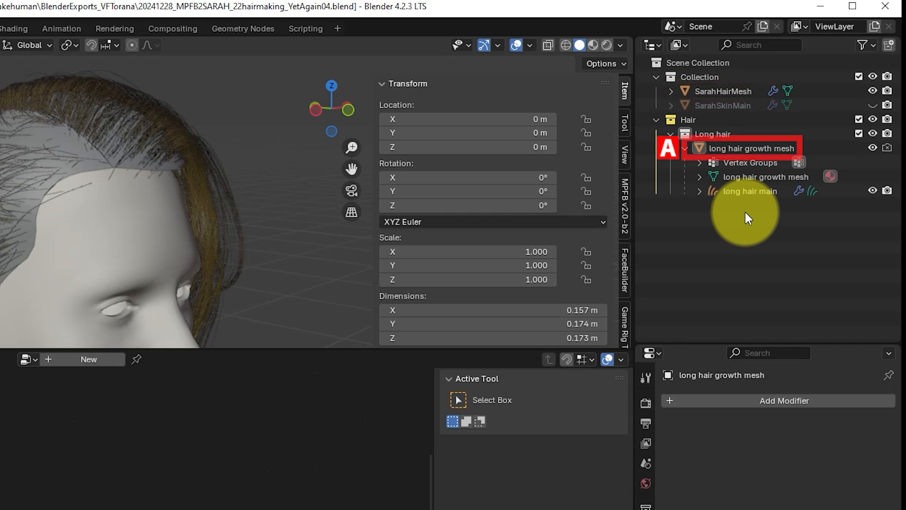
left_click(720, 90)
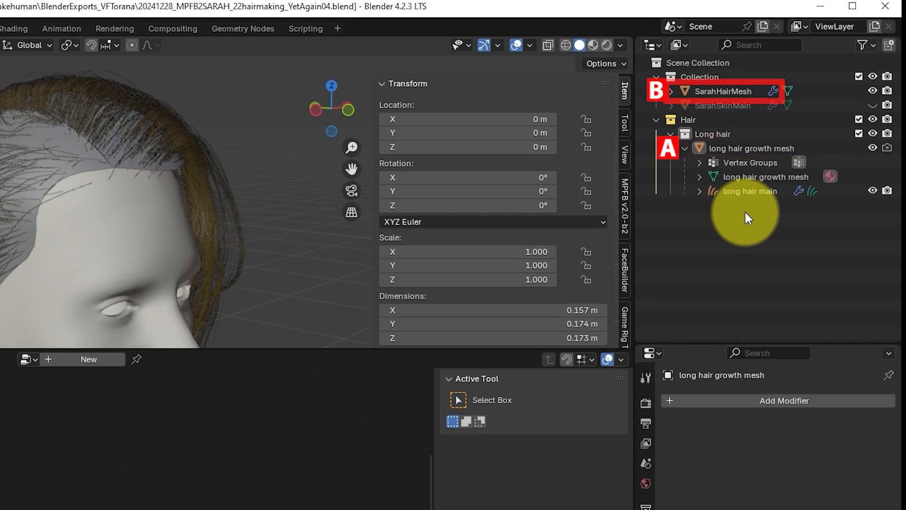
left_click(752, 191)
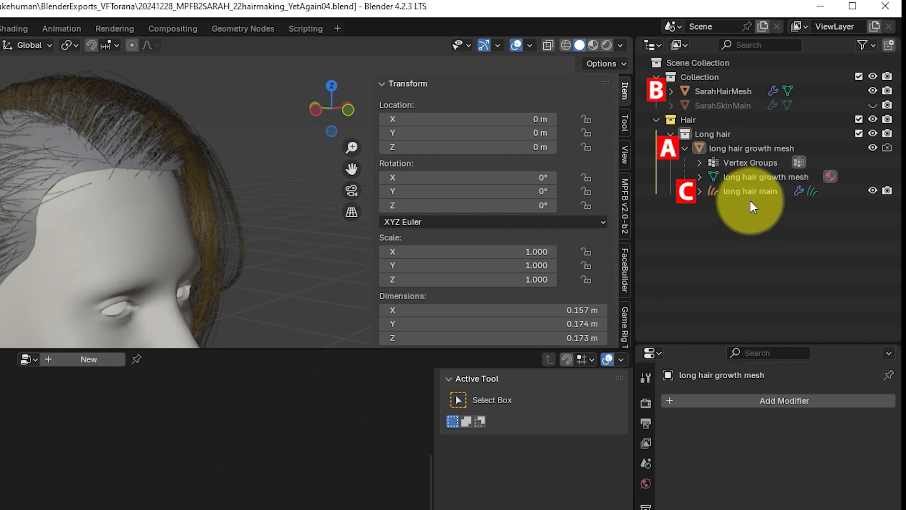
left_click(750, 191)
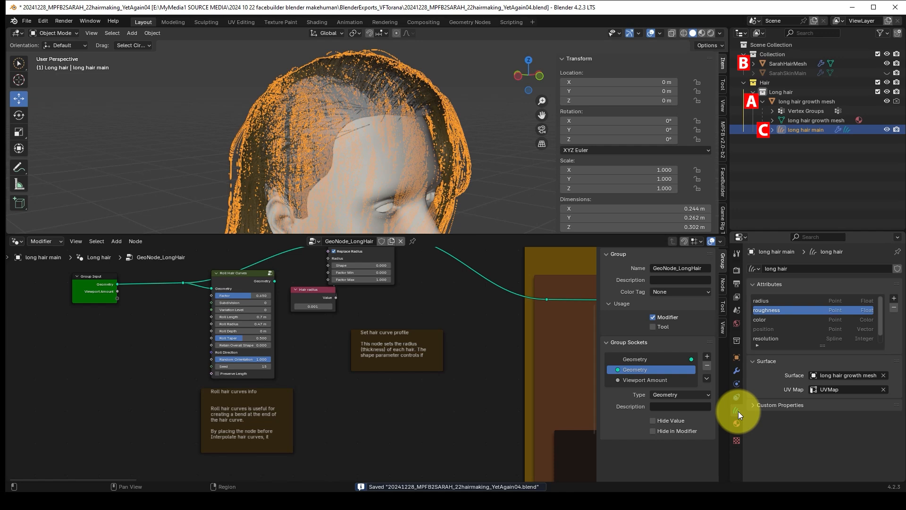
left_click(846, 375)
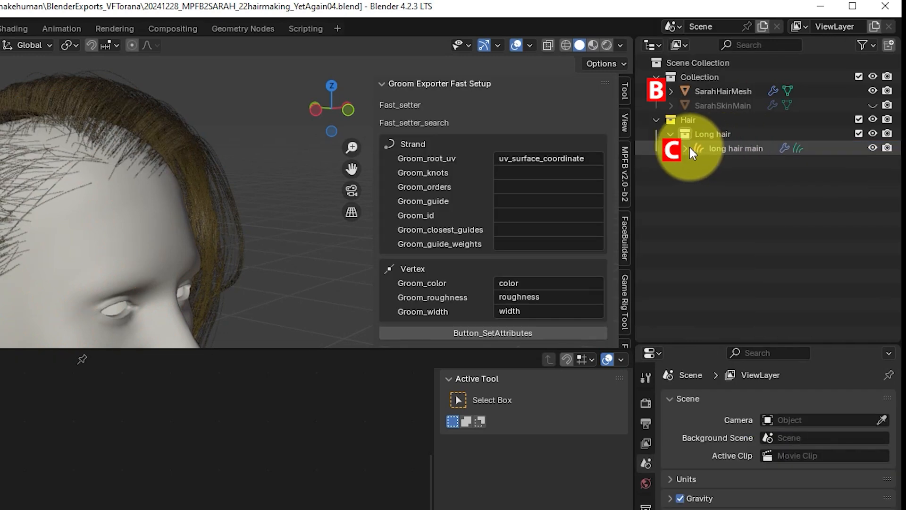
Move long hair main into the main Collection beside SarahHairMesh.
left_click(736, 148)
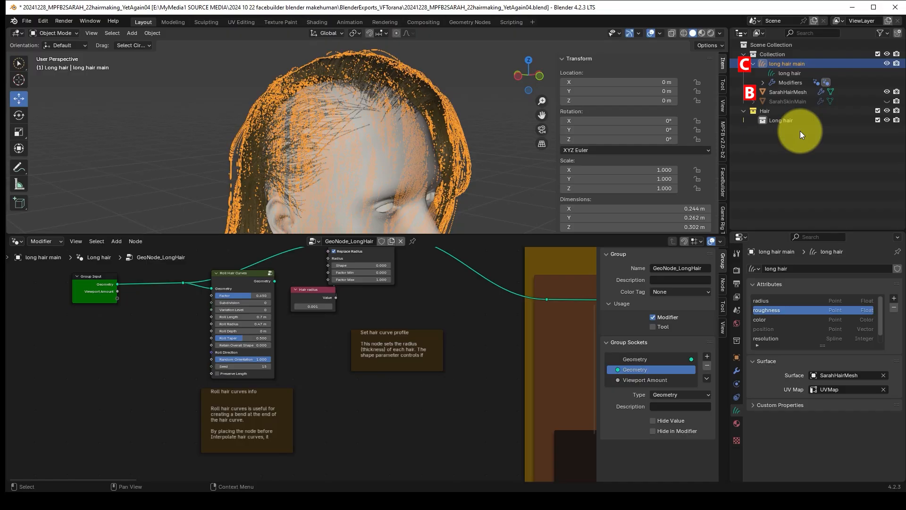
left_click(737, 370)
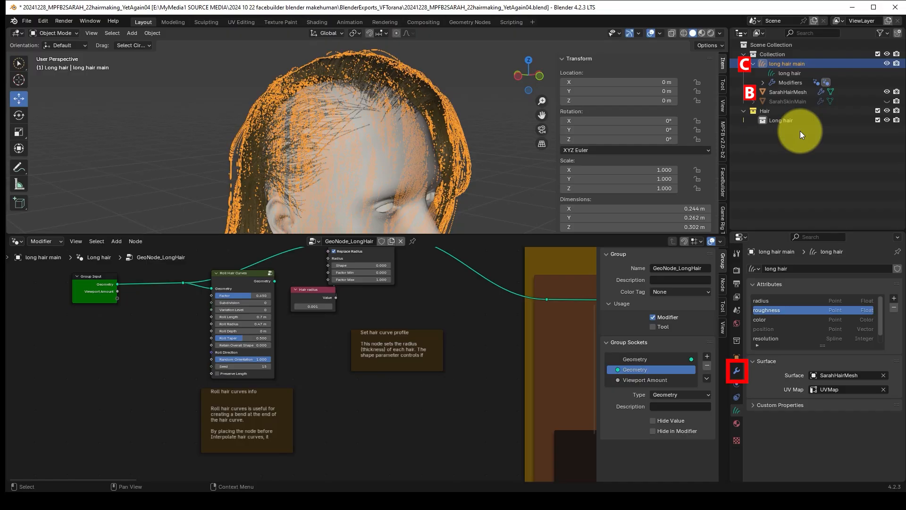